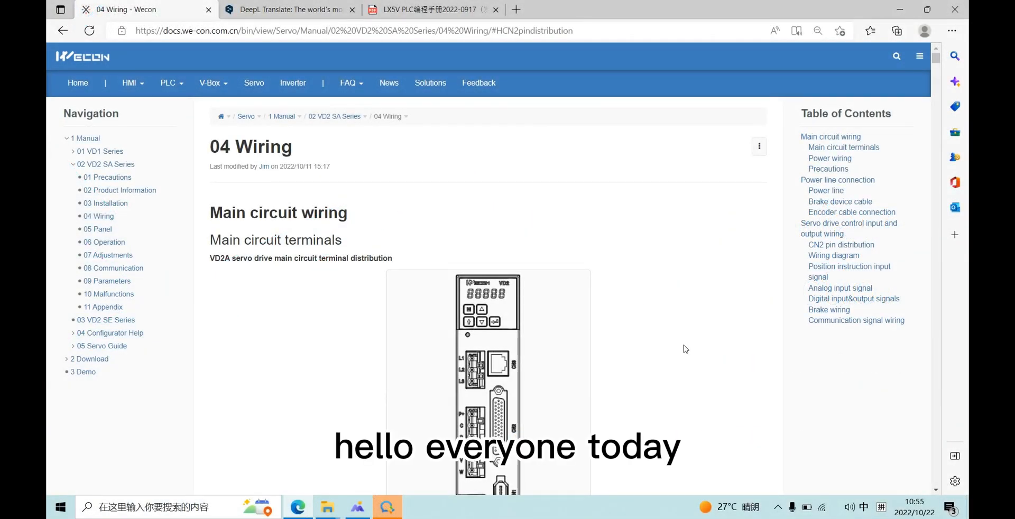
{"action": "mouse_move", "coordinate": [663, 302]}
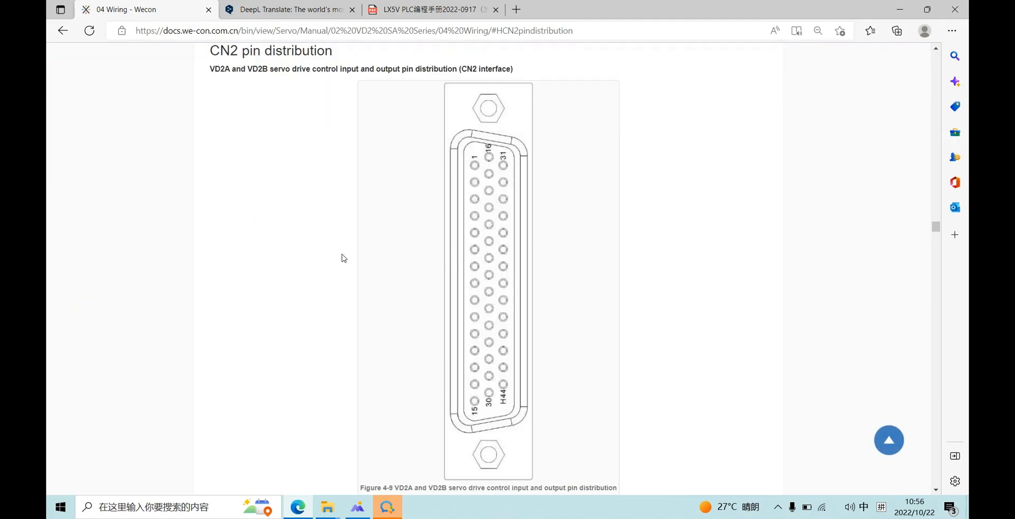
Look up Group P06 DI/DO configuration in the 09 Parameters chapter of the VD2 manual.
{"action": "scroll", "scroll_direction": "down", "scroll_amount": 3}
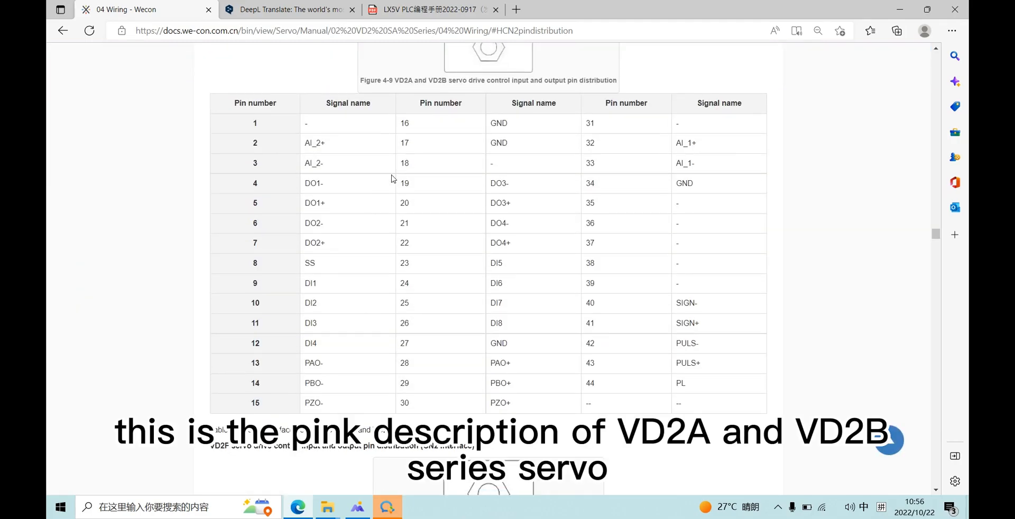
{"action": "scroll", "scroll_direction": "up", "scroll_amount": 3}
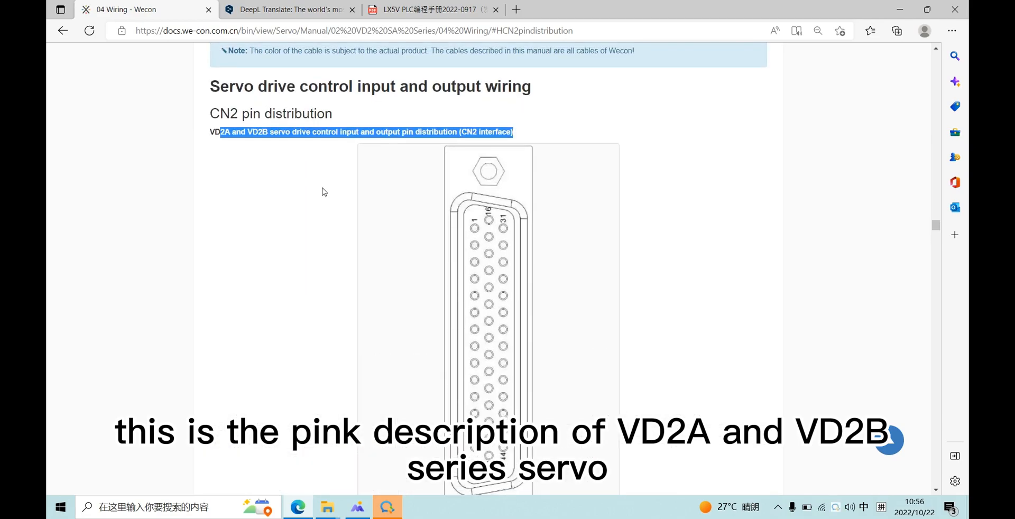
{"action": "scroll", "scroll_direction": "down", "scroll_amount": 3}
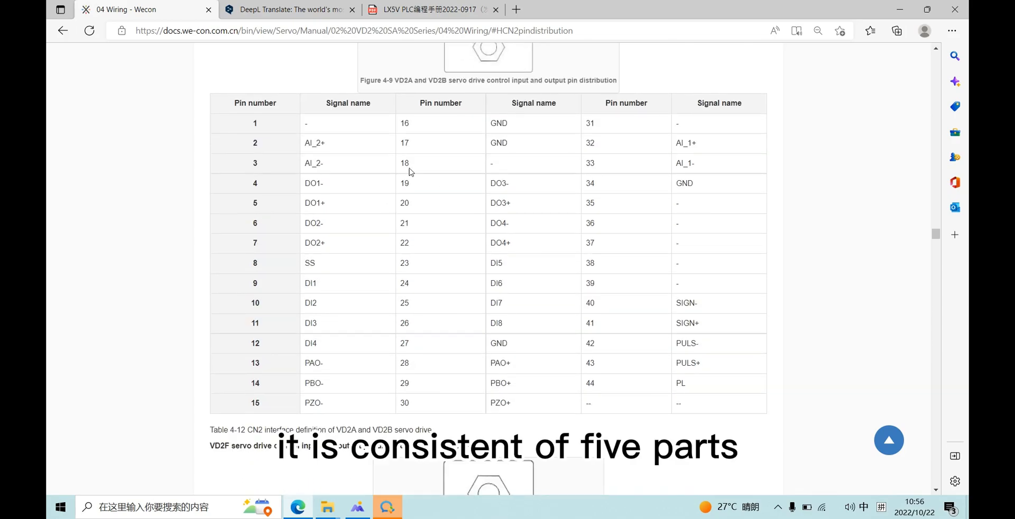
{"action": "mouse_move", "coordinate": [552, 206]}
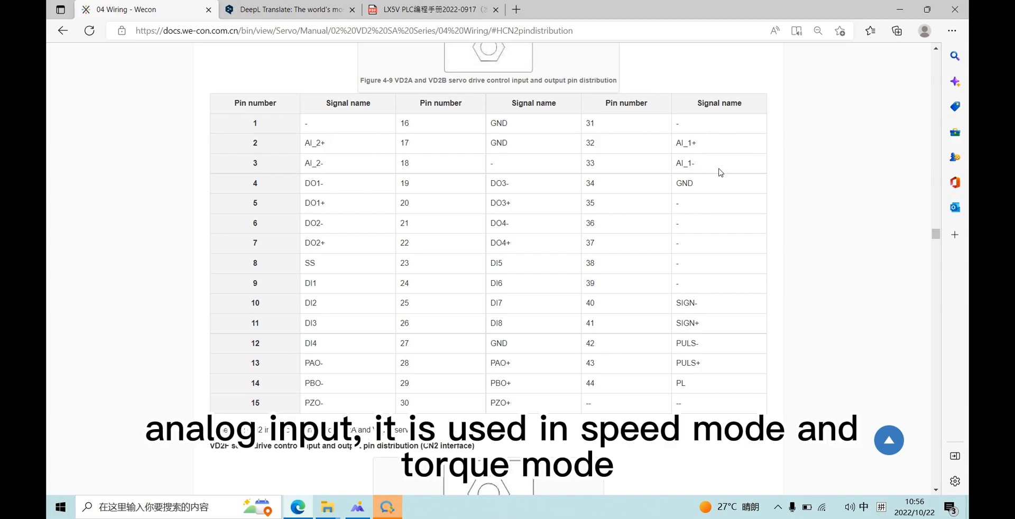
{"action": "mouse_move", "coordinate": [685, 144]}
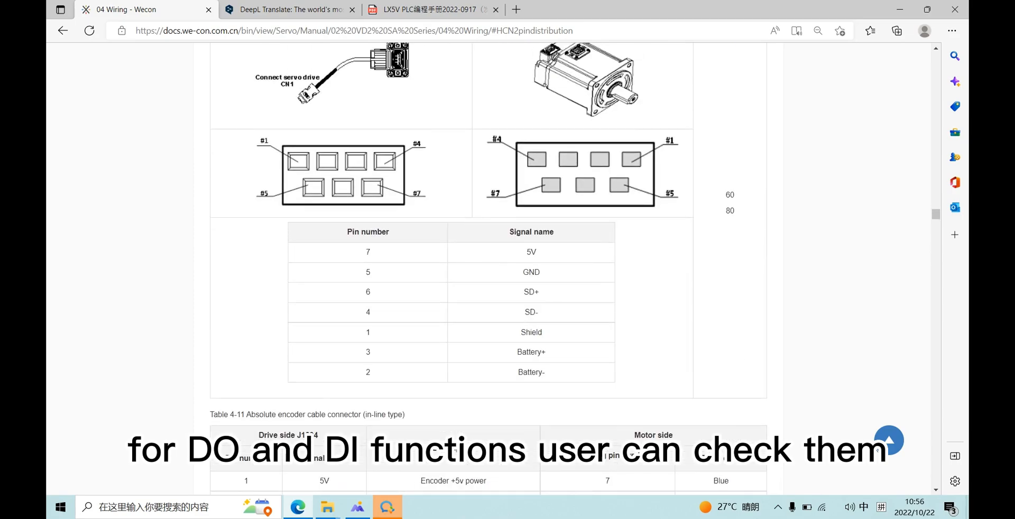
{"action": "scroll", "scroll_direction": "up", "scroll_amount": 3}
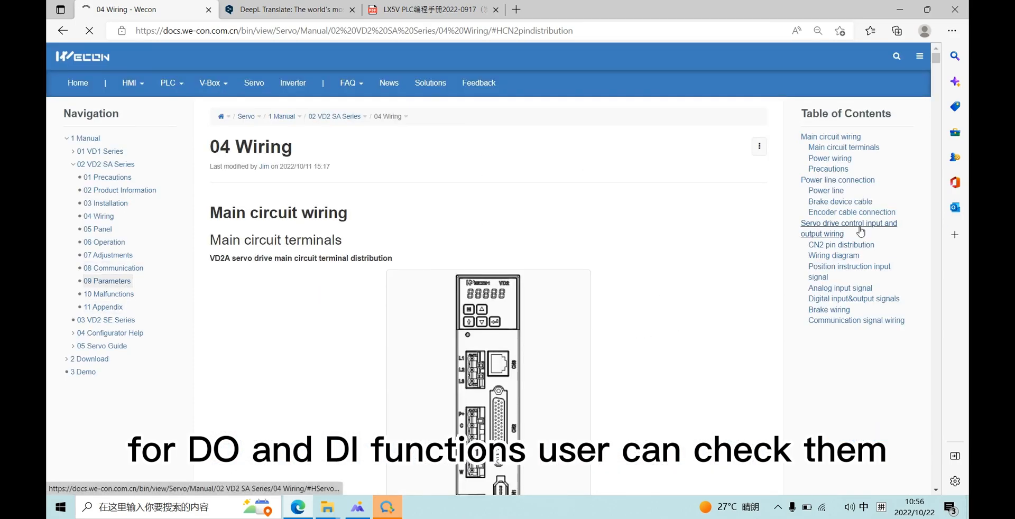
{"action": "left_click", "coordinate": [106, 280]}
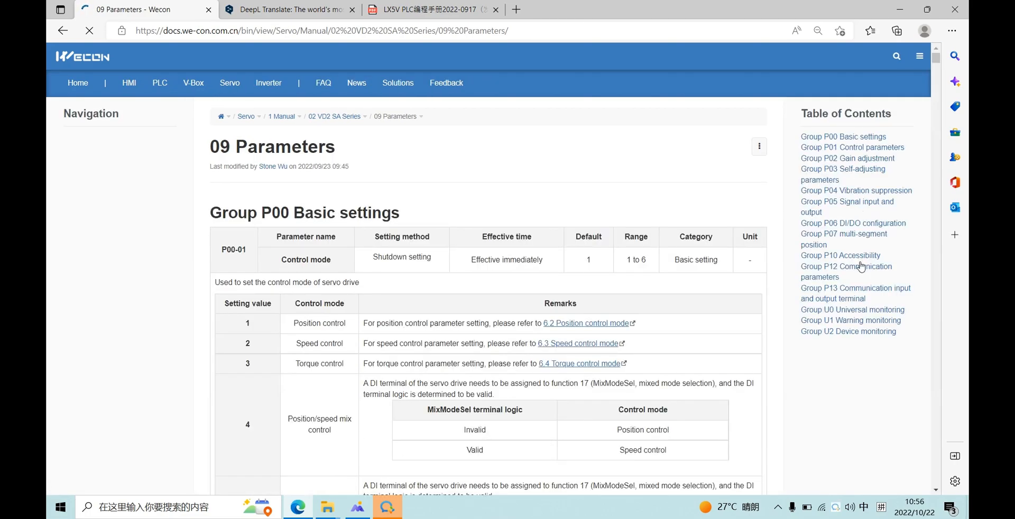
{"action": "left_click", "coordinate": [853, 223]}
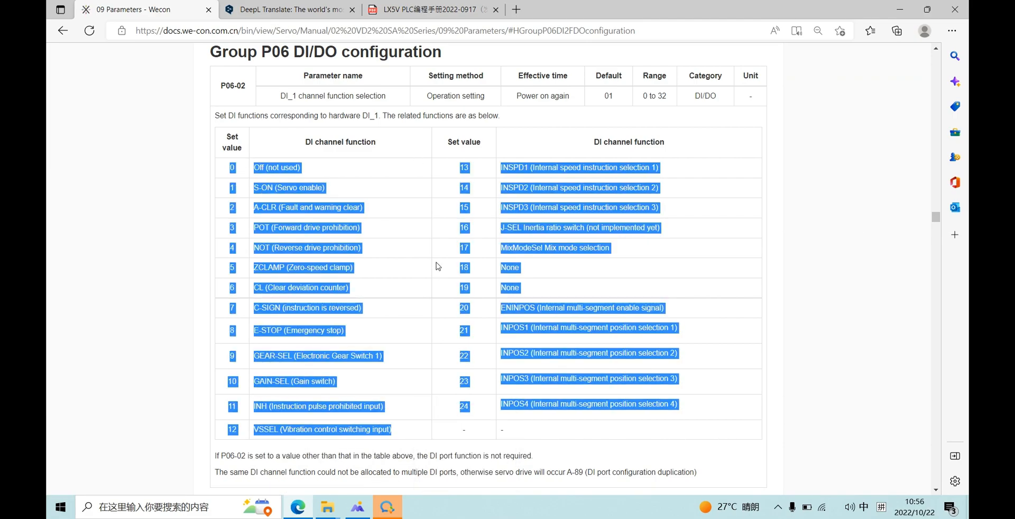
Return to the top of the Parameters page and go back to the 04 Wiring chapter.
{"action": "left_click", "coordinate": [436, 266]}
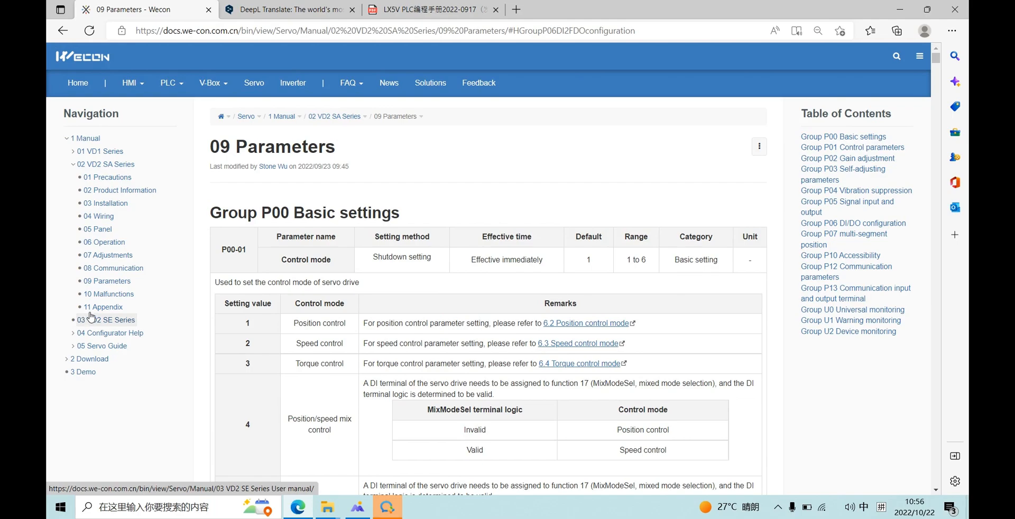
{"action": "left_click", "coordinate": [844, 234]}
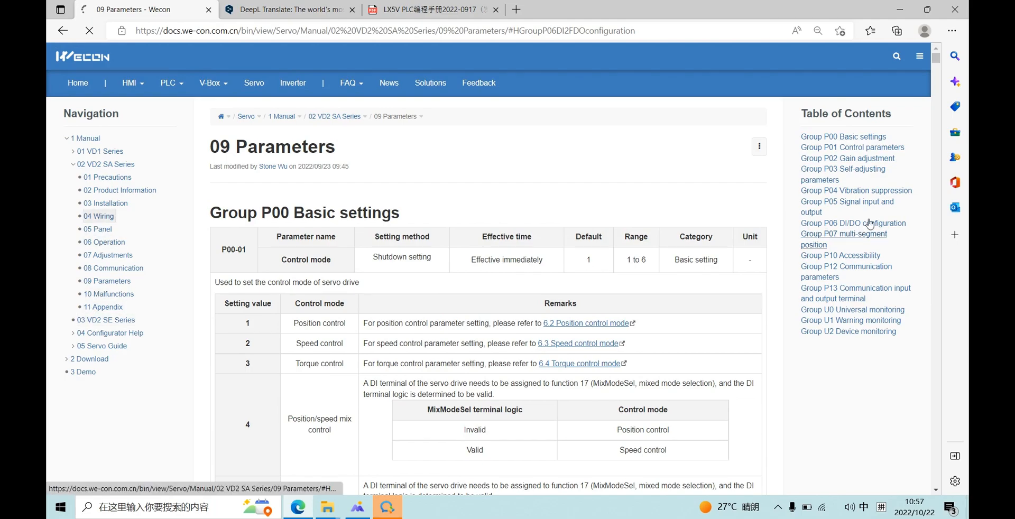
Jump to the CN2 pin distribution section and review the CN2 pin table.
{"action": "left_click", "coordinate": [97, 216]}
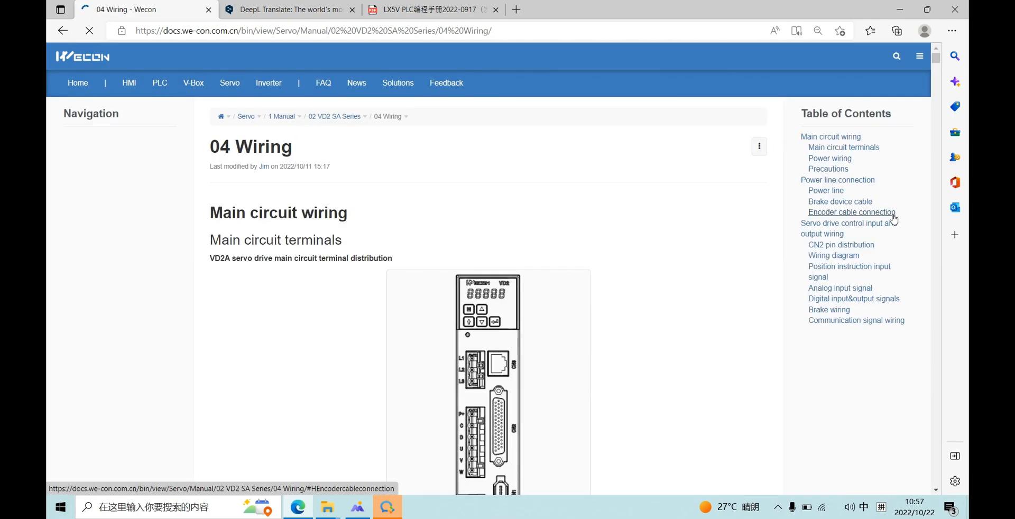
{"action": "left_click", "coordinate": [841, 245]}
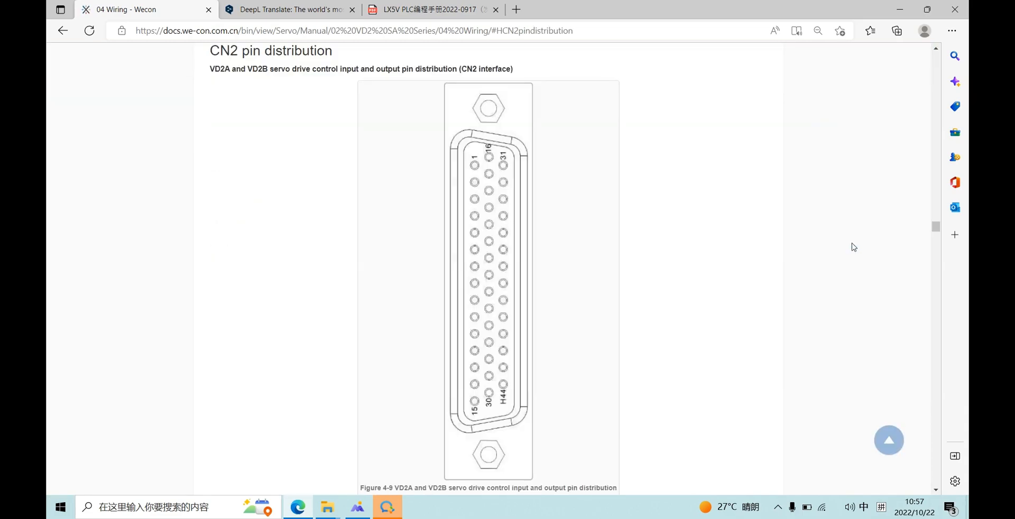
{"action": "scroll", "scroll_direction": "down", "scroll_amount": 3}
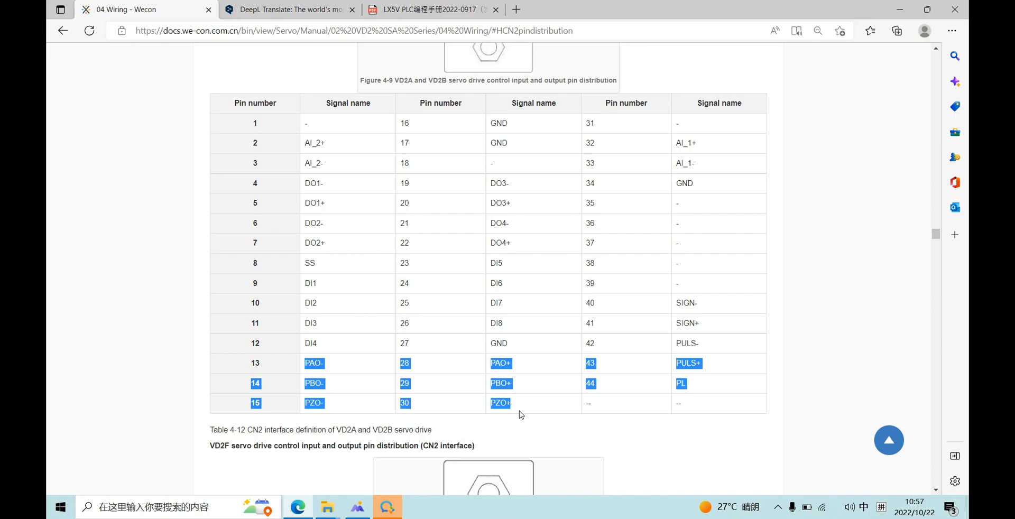
{"action": "mouse_move", "coordinate": [660, 290]}
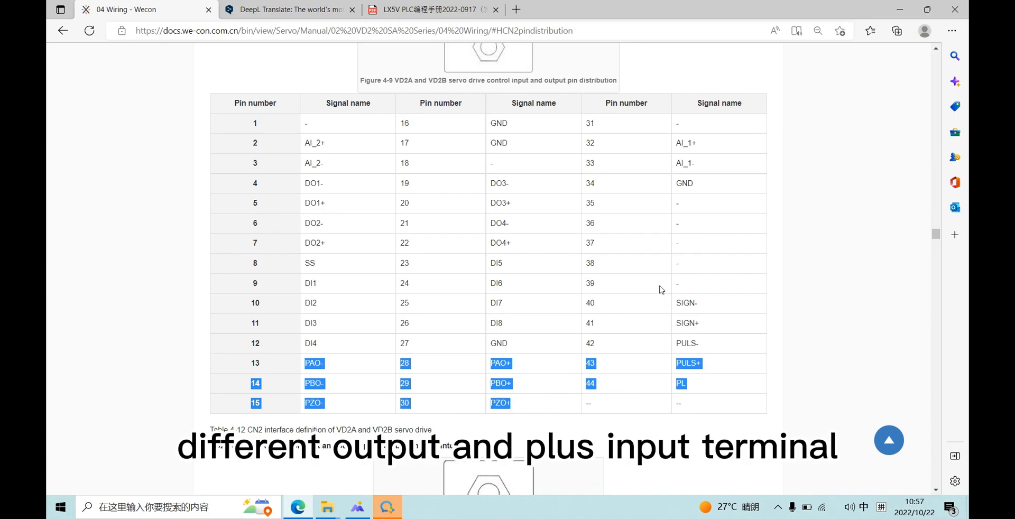
{"action": "left_click", "coordinate": [797, 354]}
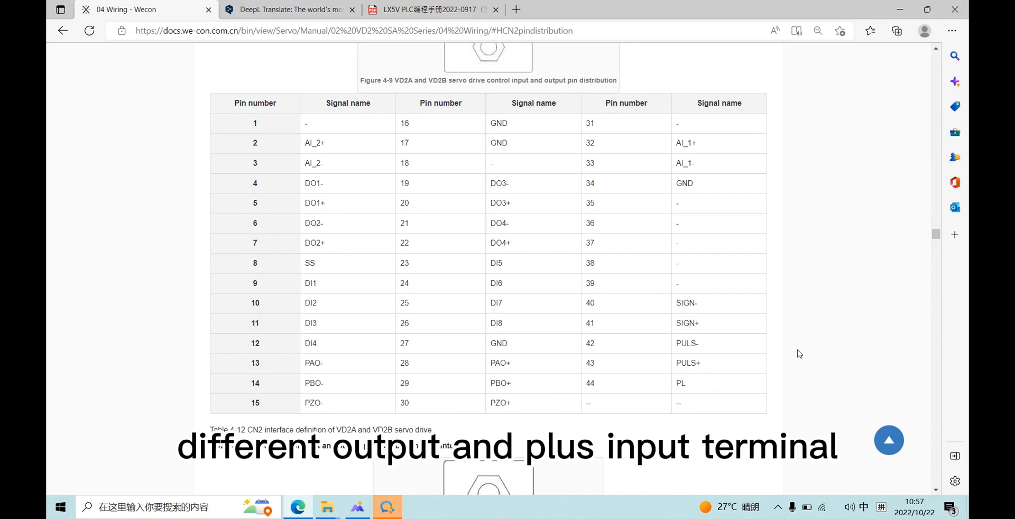
Review the VD2F CN2 interface definition (Table 4-13) down to the Wiring diagram section.
{"action": "scroll", "scroll_direction": "down", "scroll_amount": 3}
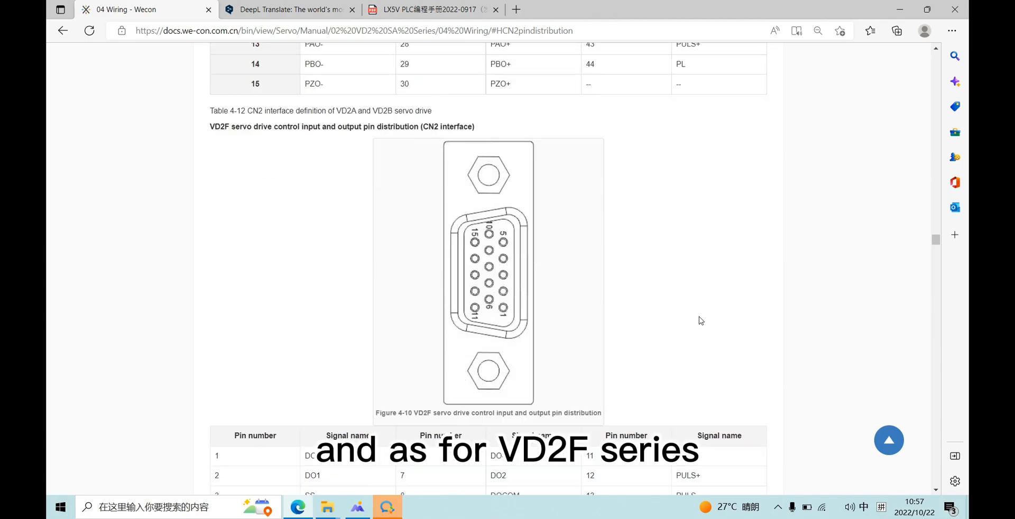
{"action": "scroll", "scroll_direction": "down", "scroll_amount": 3}
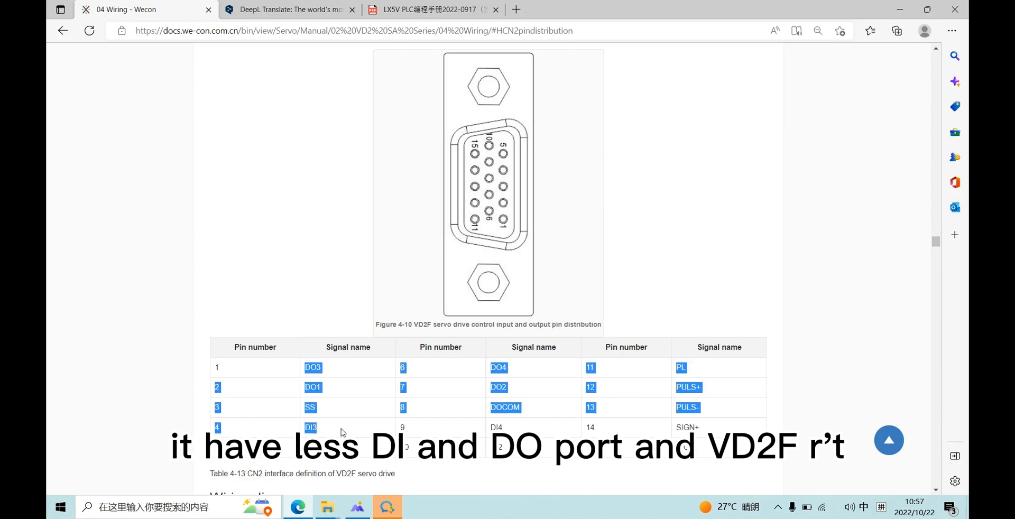
{"action": "left_click", "coordinate": [722, 276]}
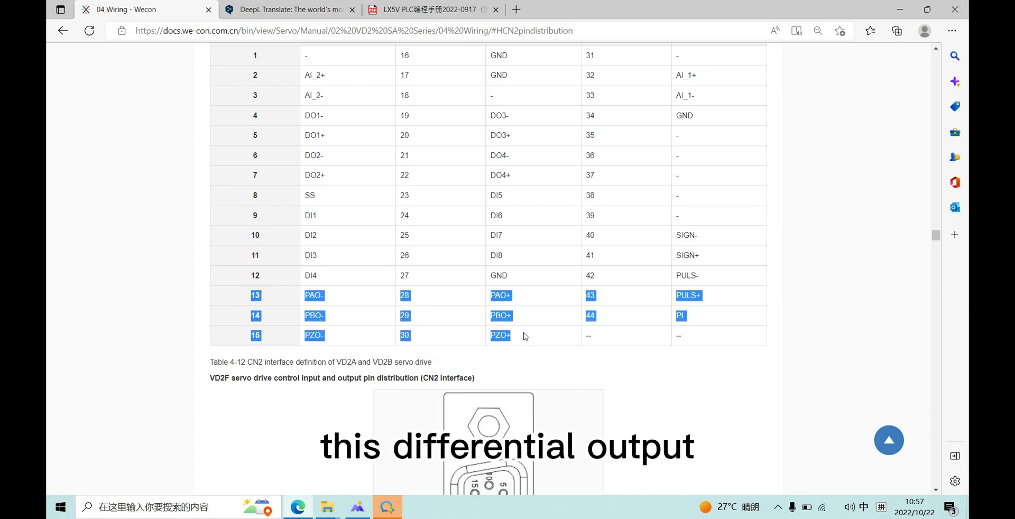
{"action": "scroll", "scroll_direction": "down", "scroll_amount": 3}
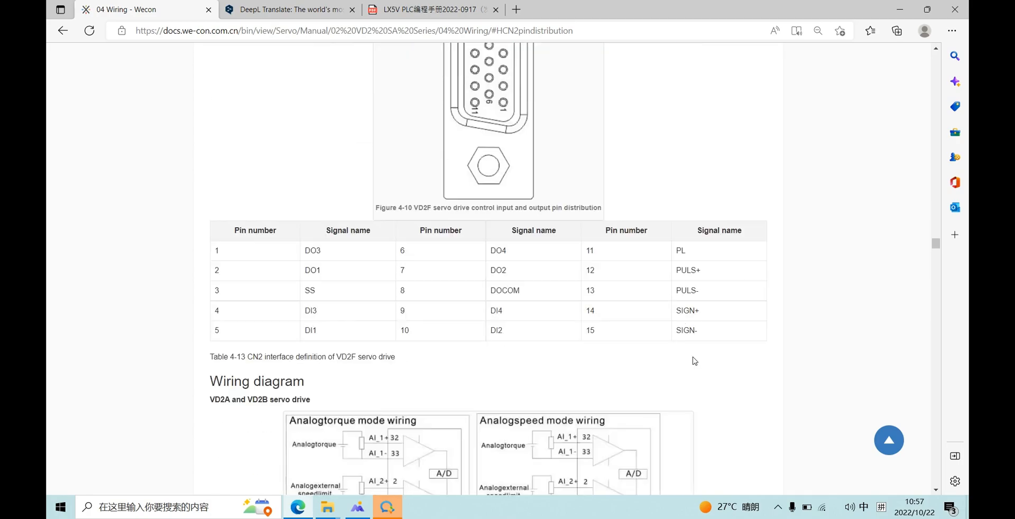
Bring the VD2A/VD2B position pulse mode wiring figure with DI1–DI8 and encoder outputs into view.
{"action": "scroll", "scroll_direction": "down", "scroll_amount": 3}
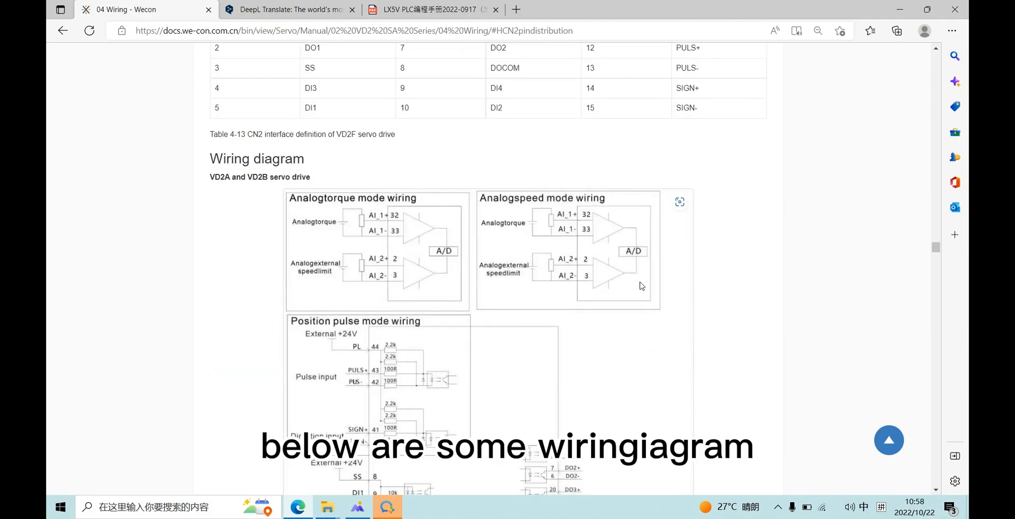
{"action": "double_click", "coordinate": [256, 226]}
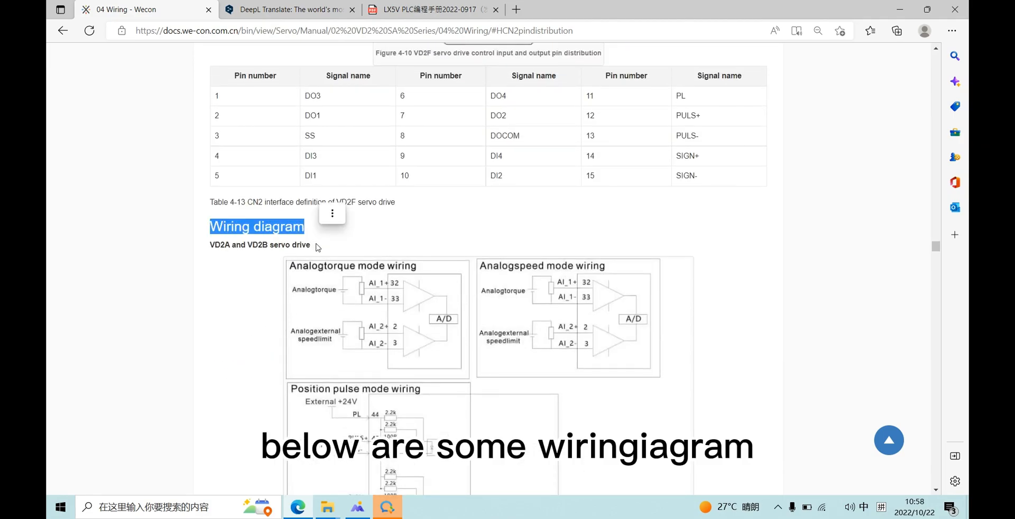
{"action": "scroll", "scroll_direction": "down", "scroll_amount": 3}
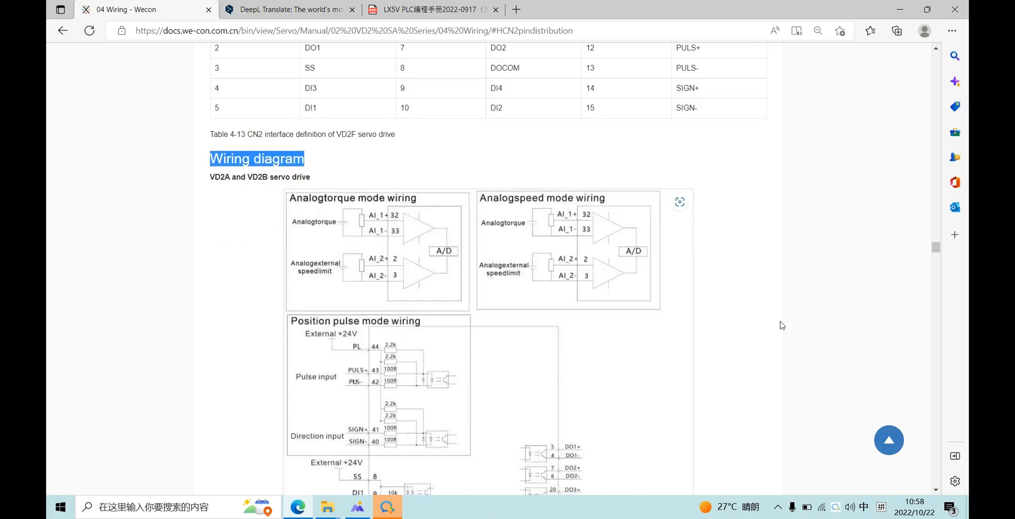
{"action": "scroll", "scroll_direction": "down", "scroll_amount": 3}
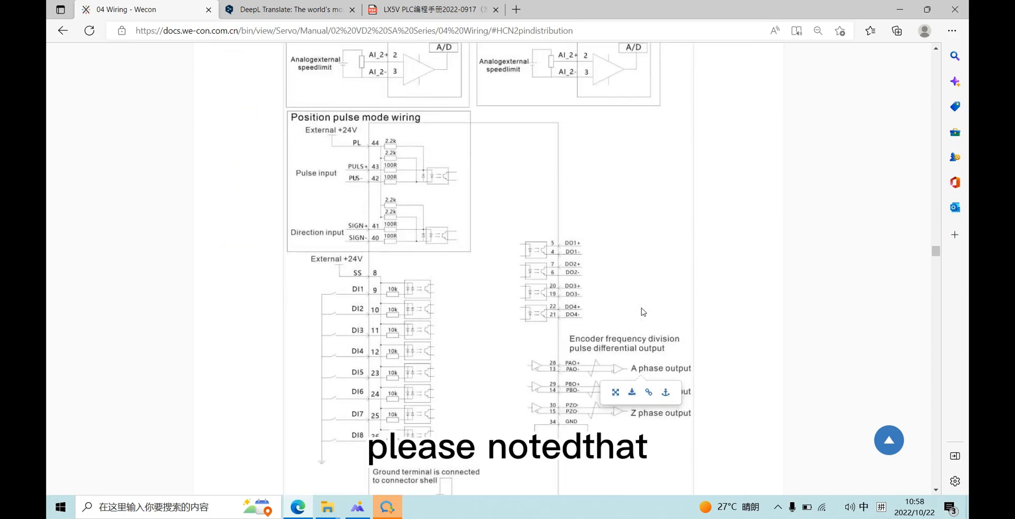
{"action": "mouse_move", "coordinate": [309, 132]}
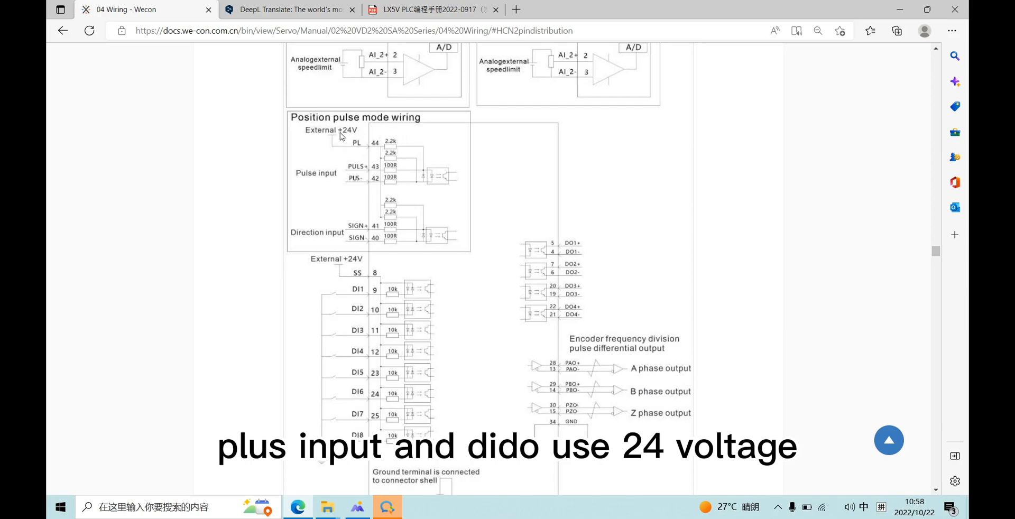
{"action": "mouse_move", "coordinate": [554, 285]}
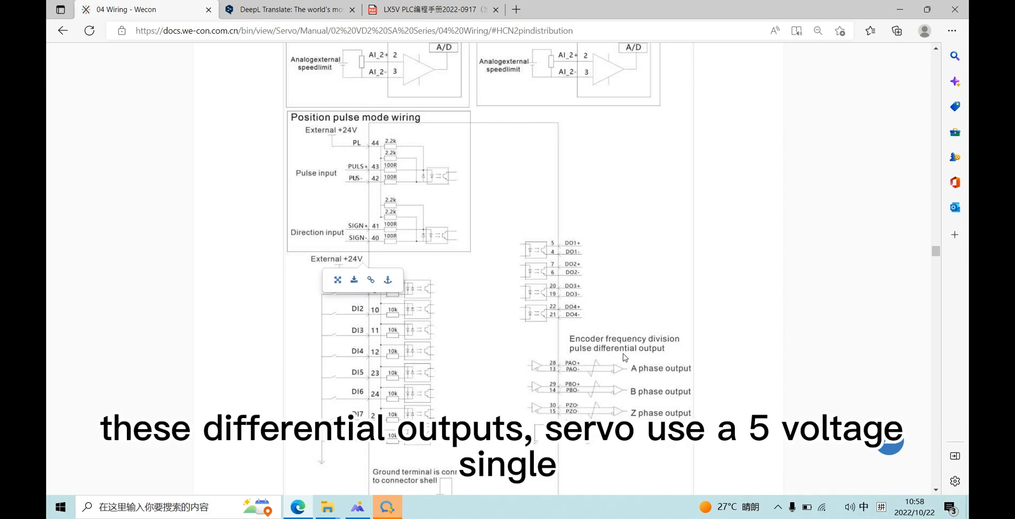
{"action": "mouse_move", "coordinate": [640, 358]}
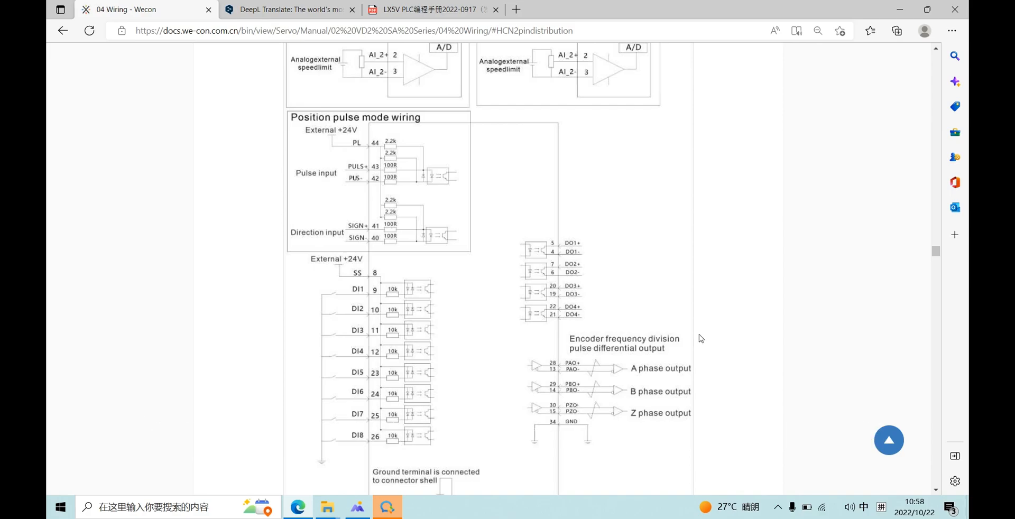
Scroll past the VD2F wiring and pulse frequency table to Figure 4-13, the differential input connection.
{"action": "scroll", "scroll_direction": "down", "scroll_amount": 3}
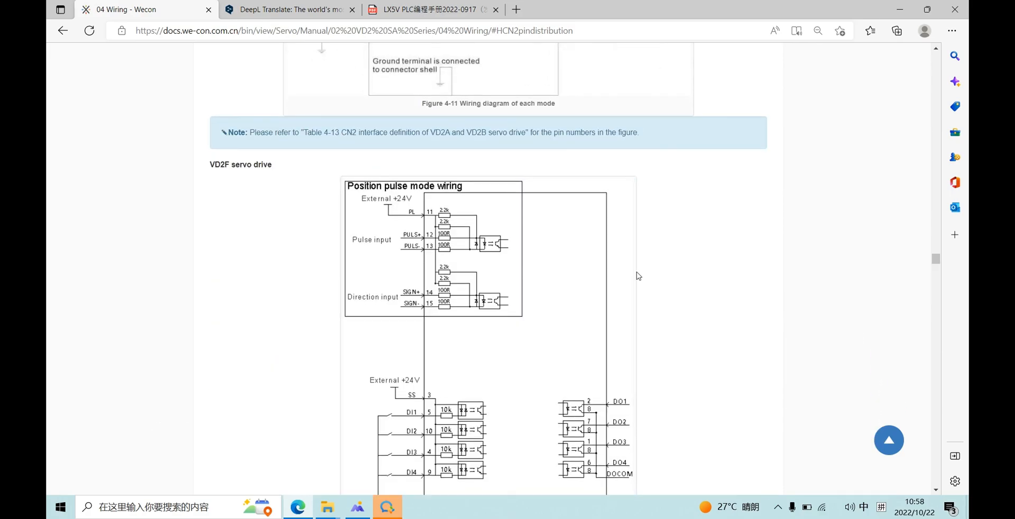
{"action": "scroll", "scroll_direction": "down", "scroll_amount": 3}
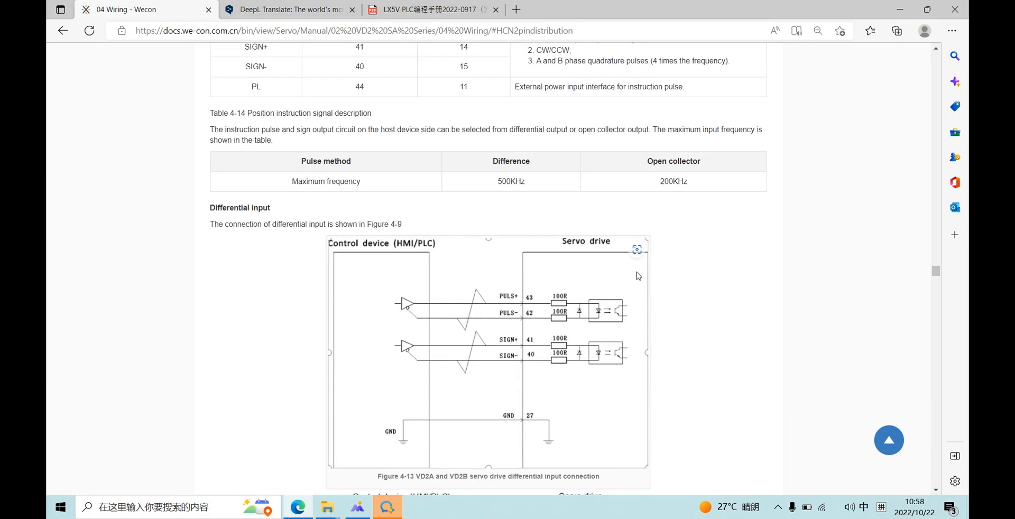
{"action": "scroll", "scroll_direction": "up", "scroll_amount": 3}
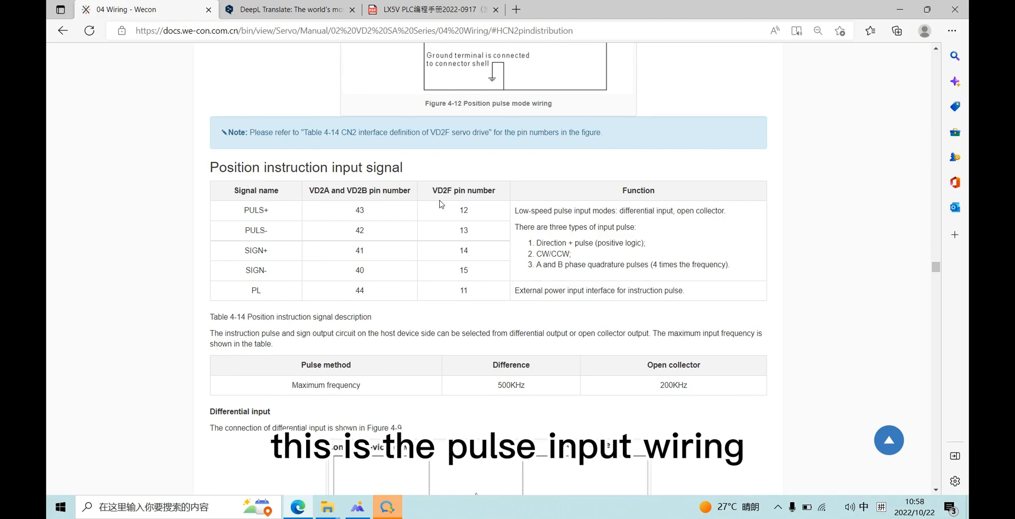
{"action": "scroll", "scroll_direction": "down", "scroll_amount": 3}
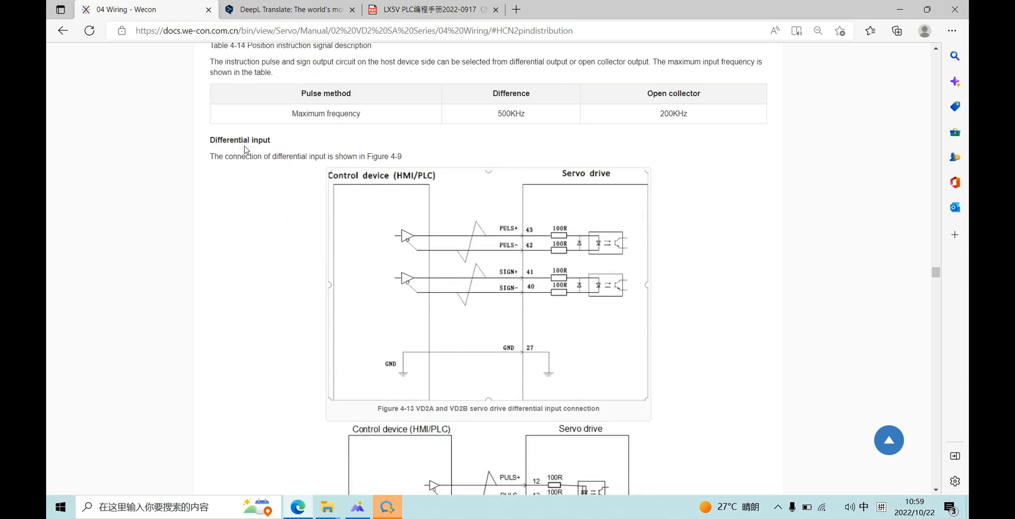
Scroll past Figure 4-14 to Figure 4-15, the VD2A/VD2B open collector input with external +24V supply.
{"action": "scroll", "scroll_direction": "down", "scroll_amount": 3}
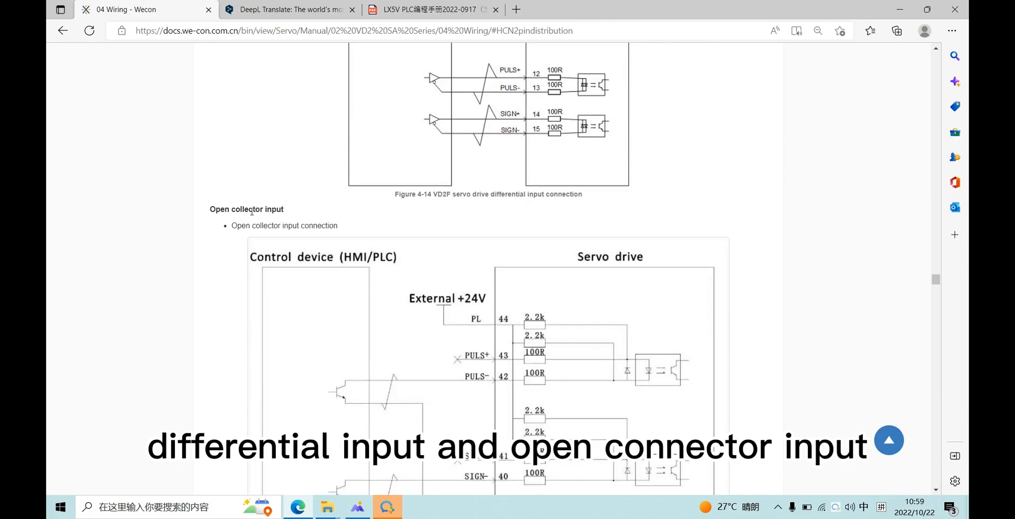
{"action": "scroll", "scroll_direction": "up", "scroll_amount": 3}
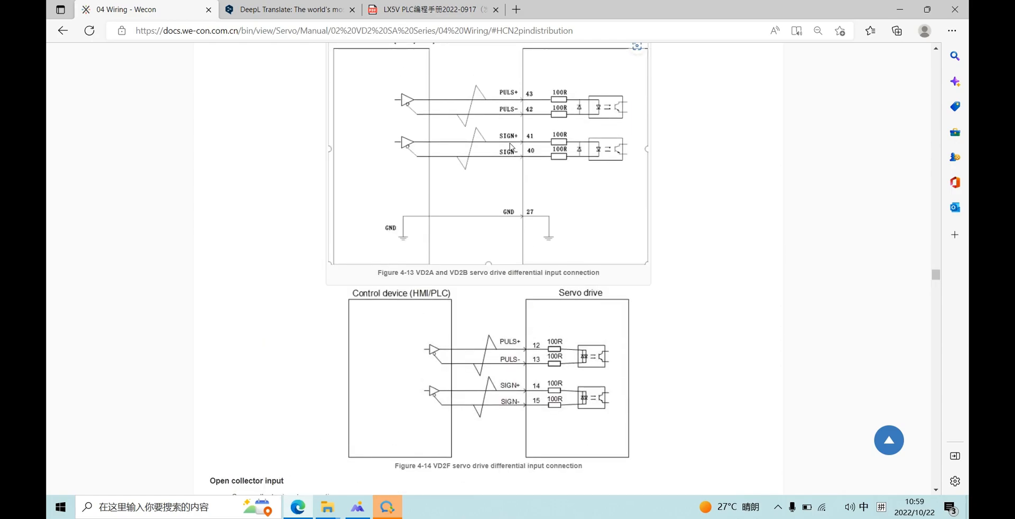
{"action": "scroll", "scroll_direction": "down", "scroll_amount": 3}
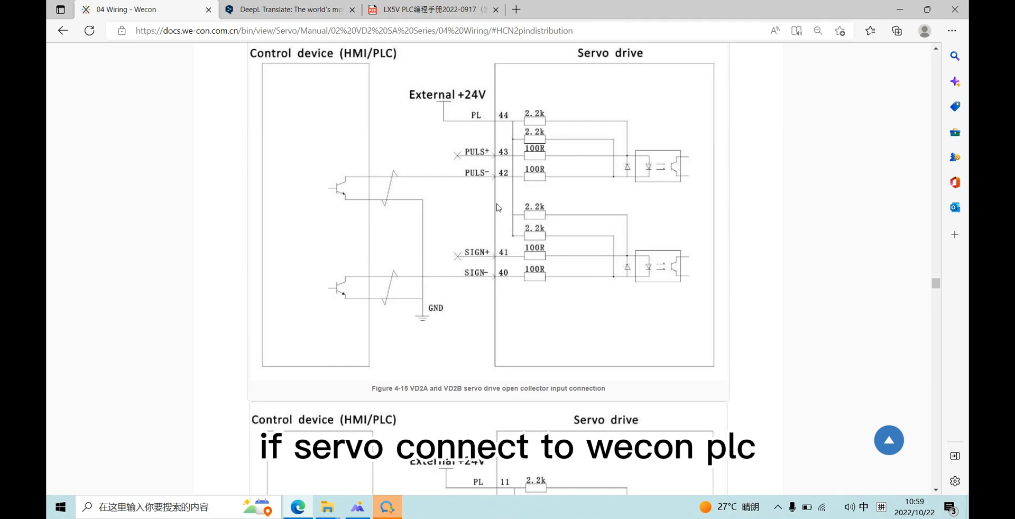
{"action": "scroll", "scroll_direction": "down", "scroll_amount": 3}
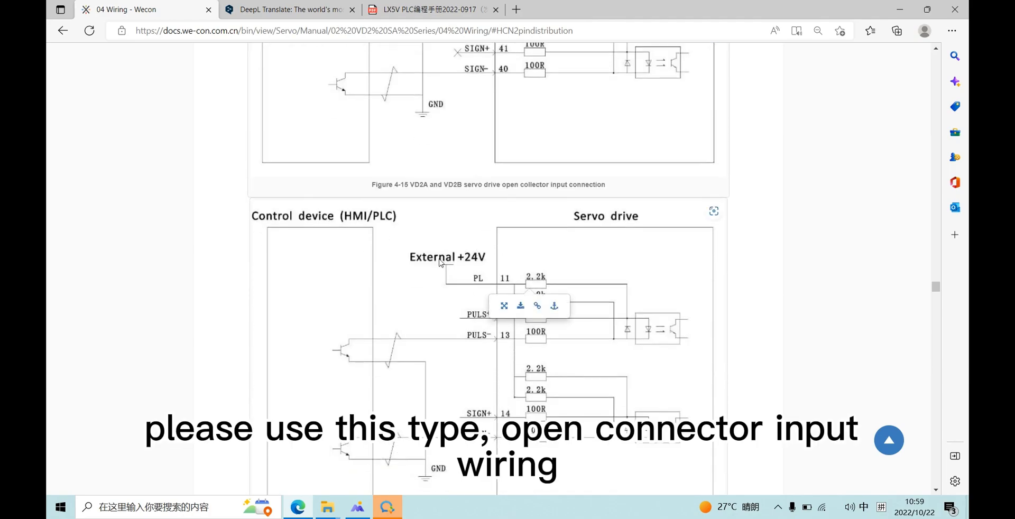
{"action": "scroll", "scroll_direction": "up", "scroll_amount": 3}
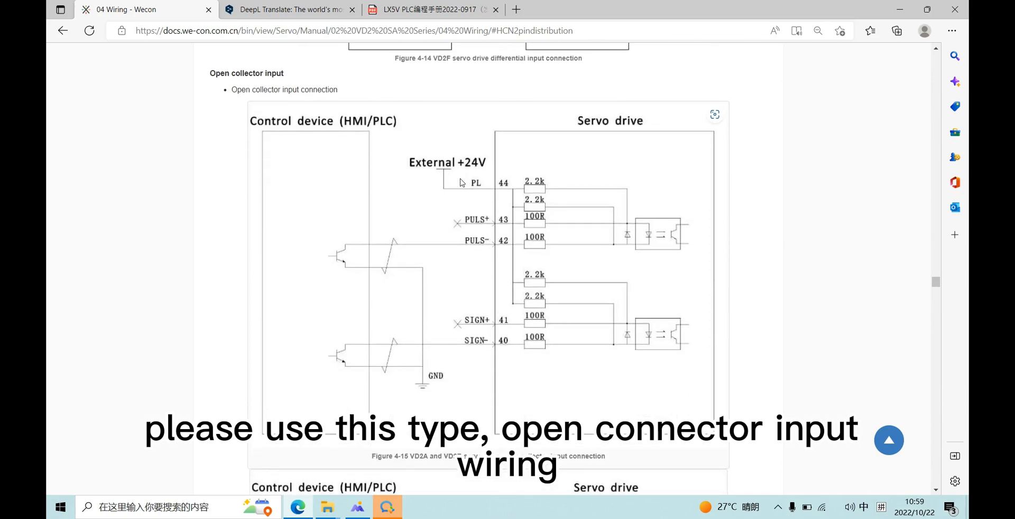
{"action": "double_click", "coordinate": [245, 73]}
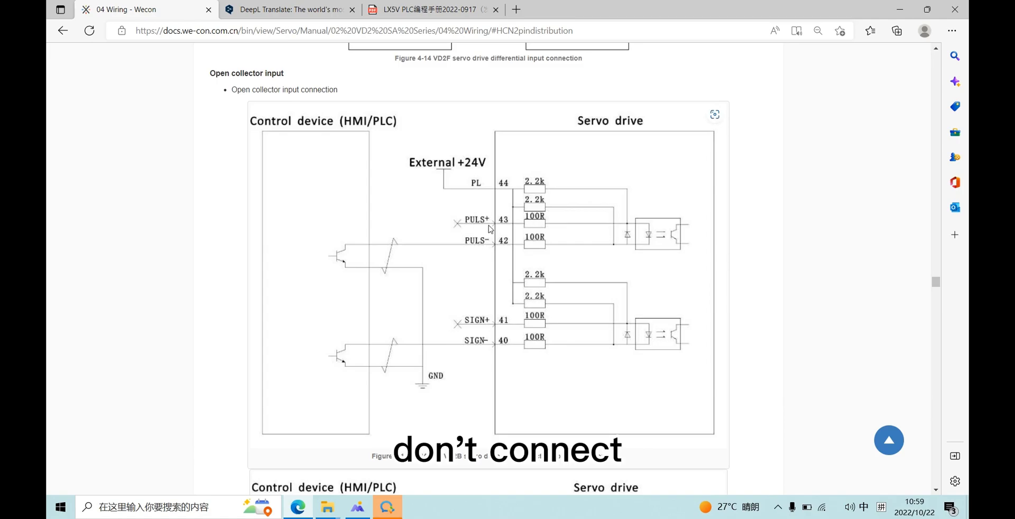
{"action": "mouse_move", "coordinate": [493, 317]}
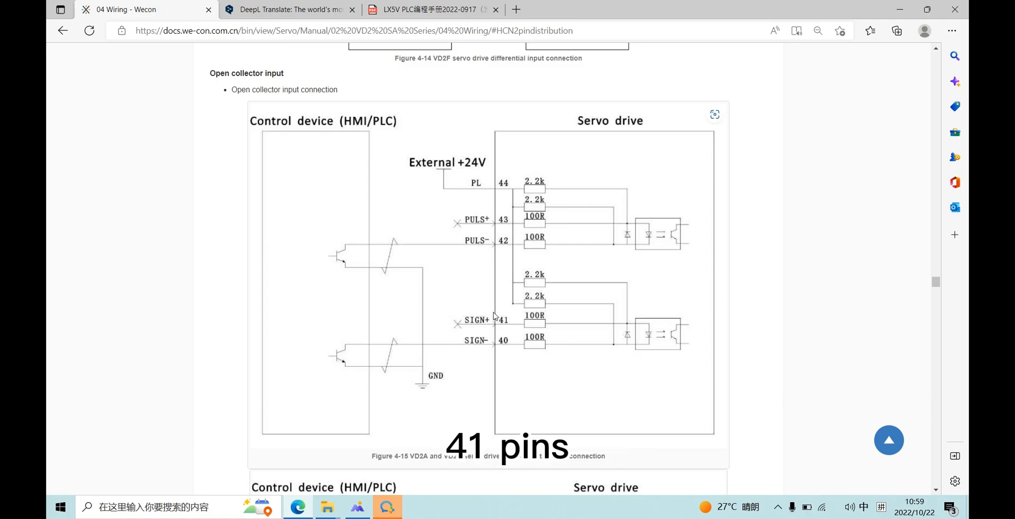